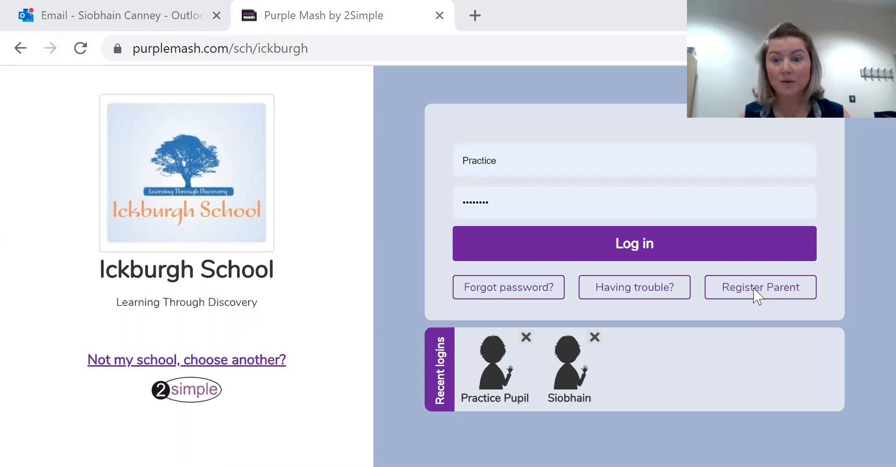
{"action": "mouse_move", "coordinate": [300, 319]}
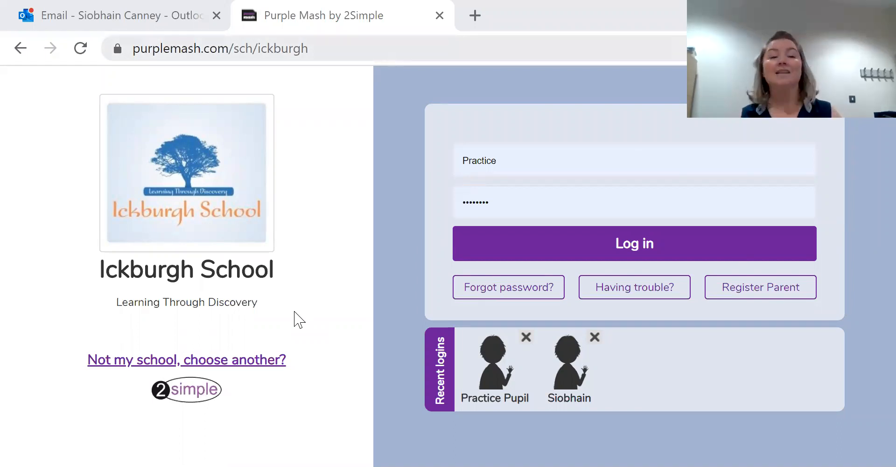
{"action": "mouse_move", "coordinate": [206, 163]}
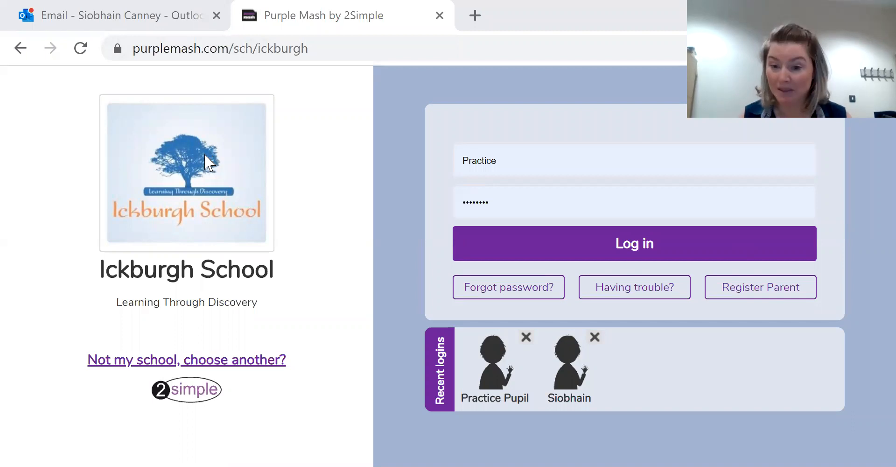
{"action": "mouse_move", "coordinate": [294, 110]}
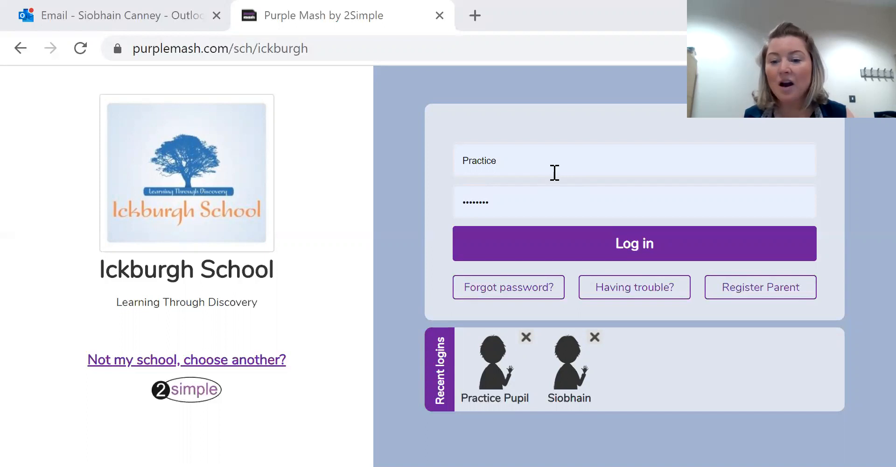
{"action": "mouse_move", "coordinate": [529, 164]}
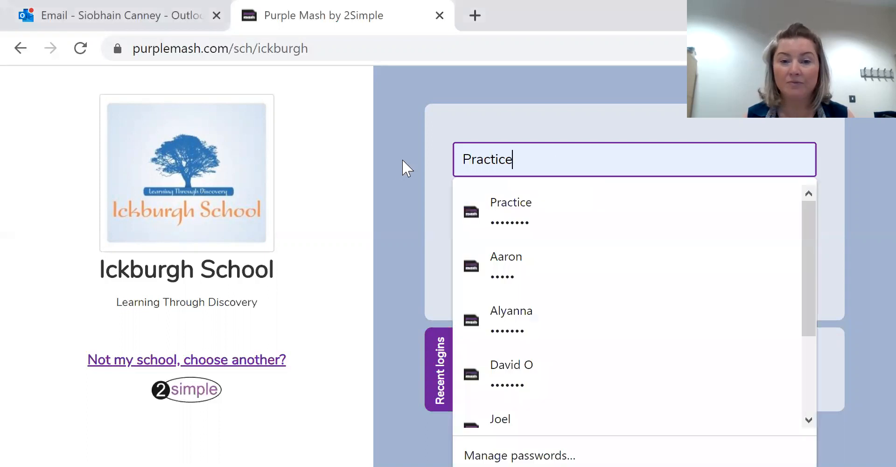
Sign in with the saved 'Practice' pupil login from the browser autofill
{"action": "left_click", "coordinate": [510, 212]}
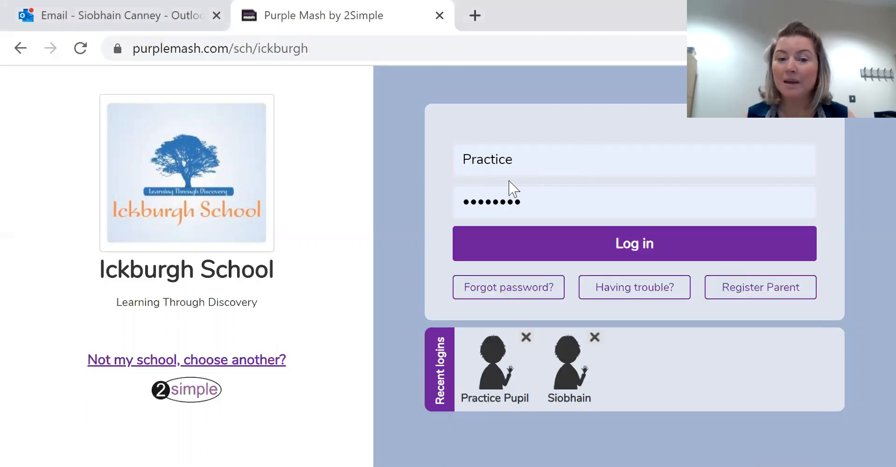
{"action": "mouse_move", "coordinate": [535, 201]}
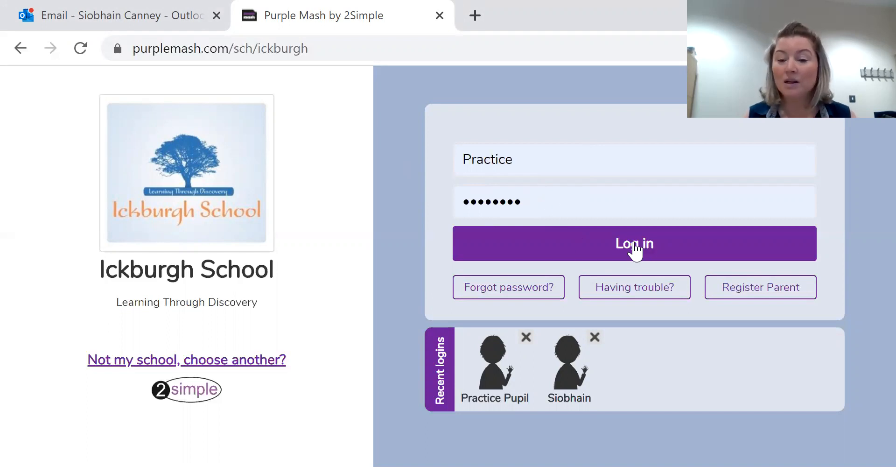
{"action": "left_click", "coordinate": [634, 243]}
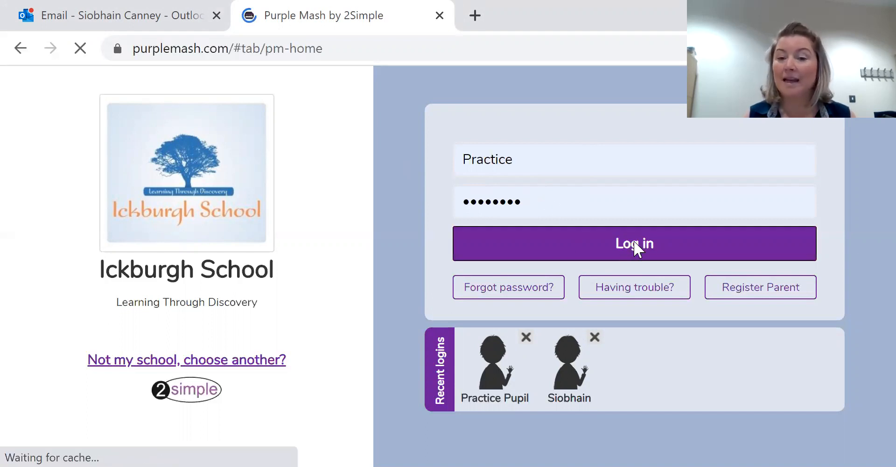
{"action": "left_click", "coordinate": [633, 243]}
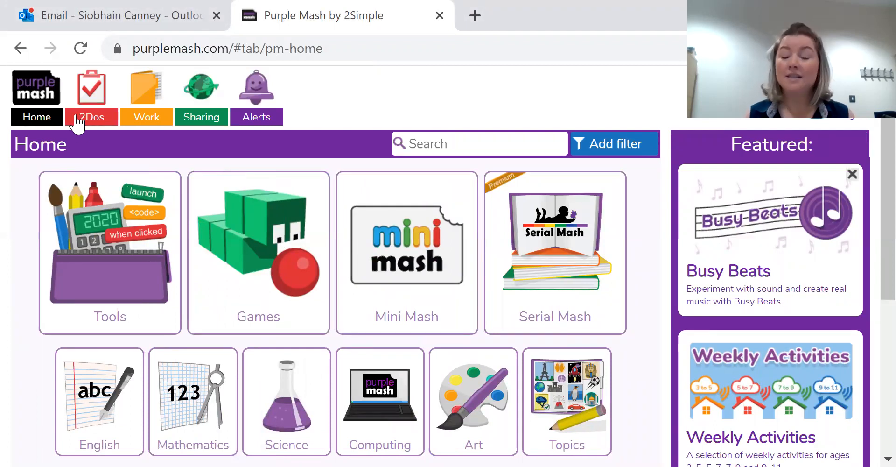
{"action": "mouse_move", "coordinate": [99, 94]}
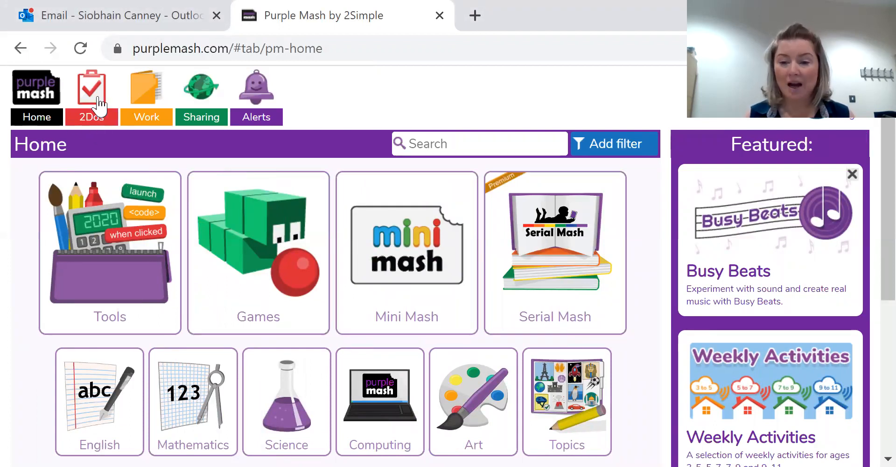
{"action": "mouse_move", "coordinate": [84, 184]}
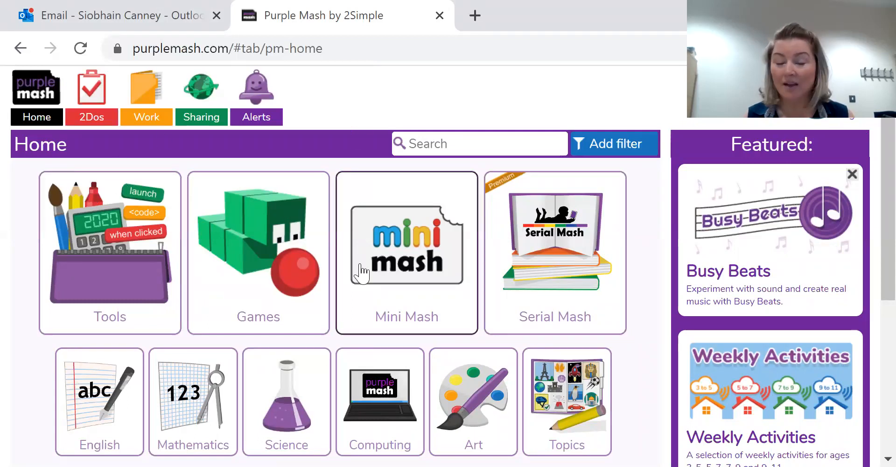
{"action": "mouse_move", "coordinate": [91, 92]}
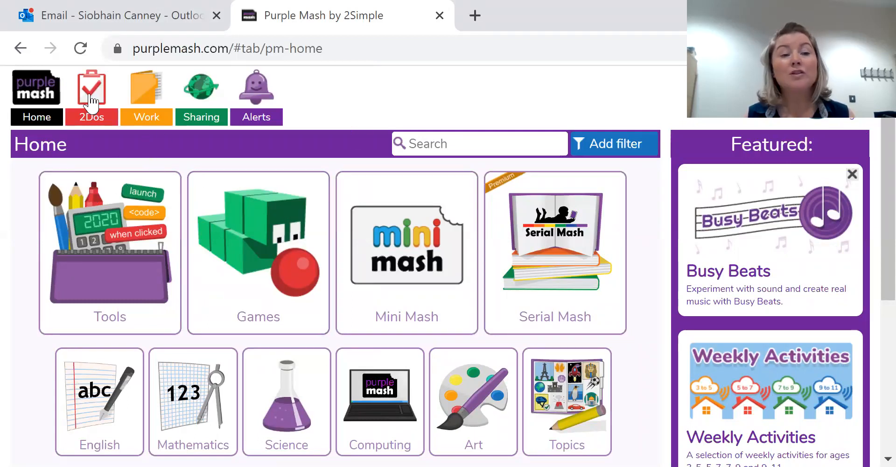
Select the red 2Dos icon on the Home page top bar
{"action": "left_click", "coordinate": [91, 89]}
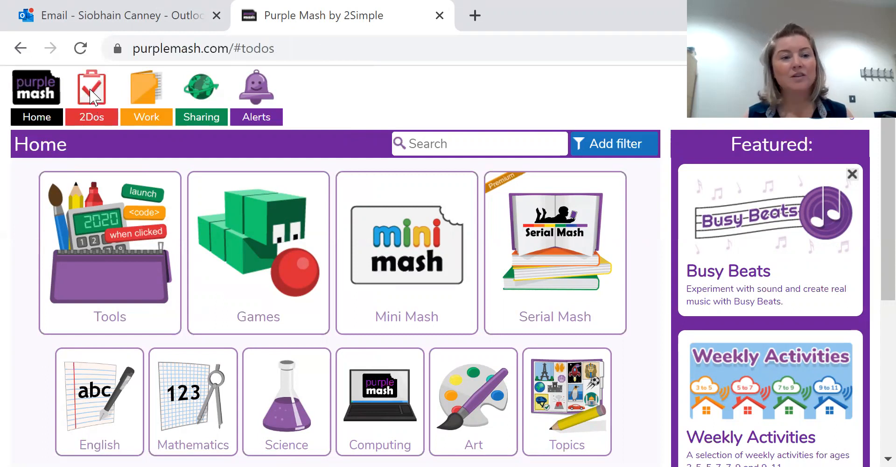
Open the 2dos list and scroll past Square Things and Simple City to 2Beat
{"action": "left_click", "coordinate": [91, 92]}
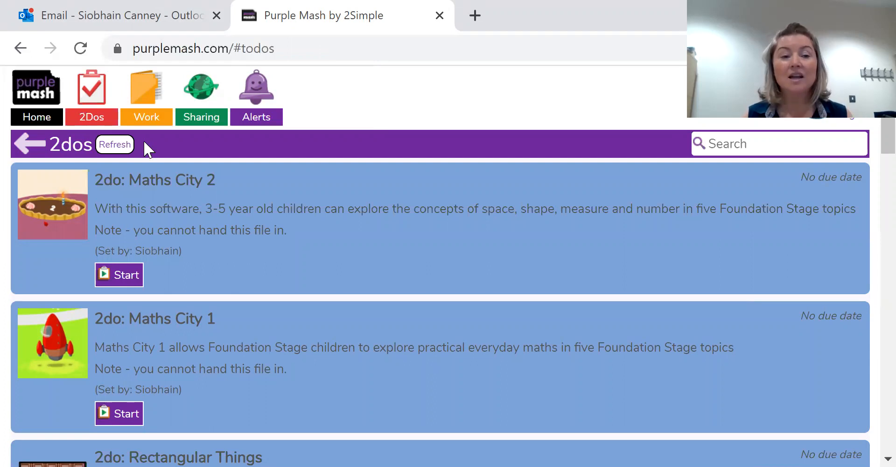
{"action": "scroll", "scroll_direction": "down", "scroll_amount": 3}
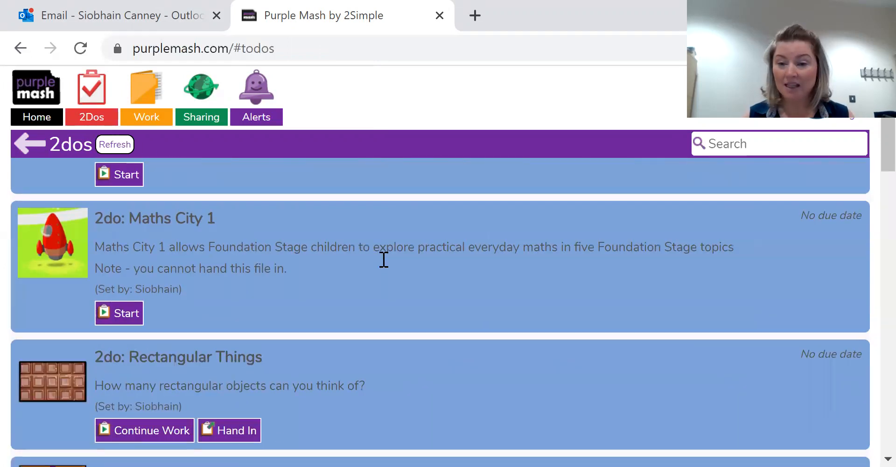
{"action": "scroll", "scroll_direction": "down", "scroll_amount": 3}
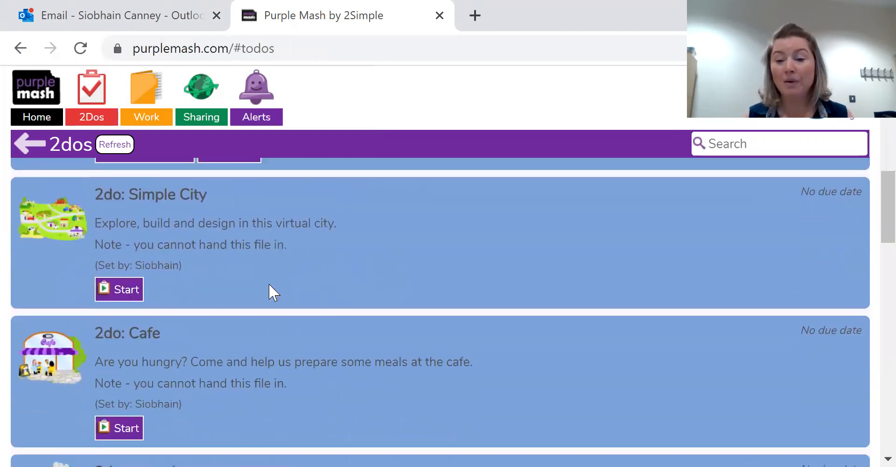
{"action": "scroll", "scroll_direction": "down", "scroll_amount": 3}
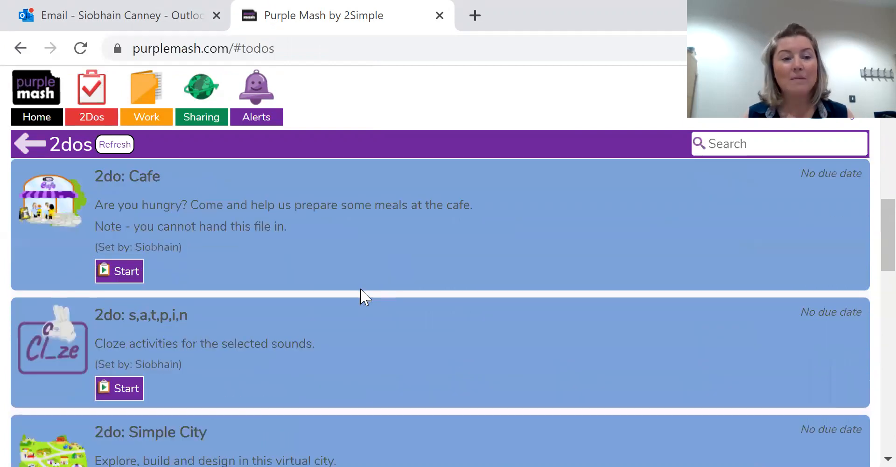
{"action": "scroll", "scroll_direction": "down", "scroll_amount": 3}
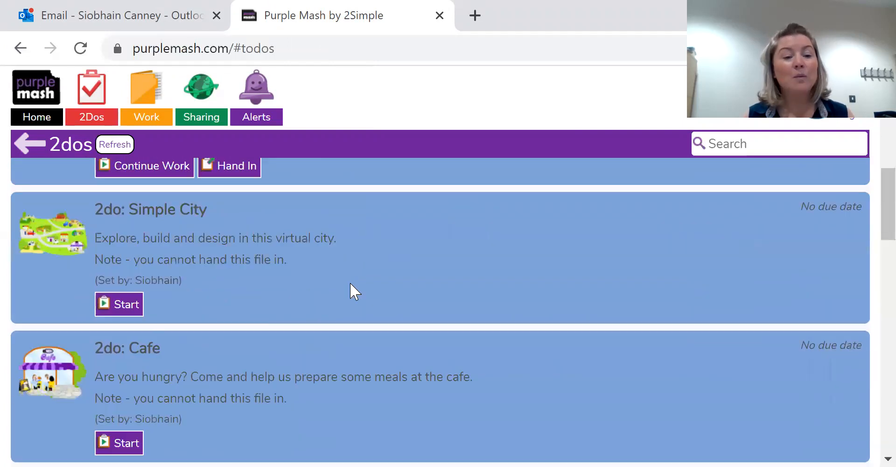
{"action": "scroll", "scroll_direction": "down", "scroll_amount": 3}
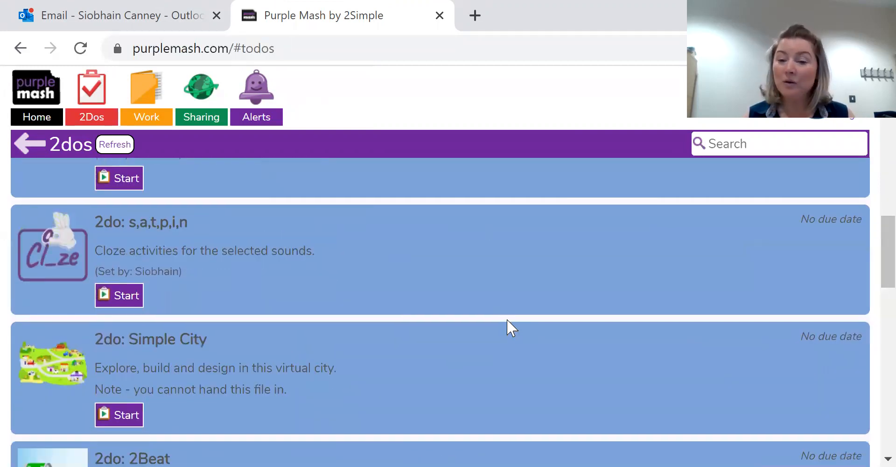
{"action": "mouse_move", "coordinate": [61, 206]}
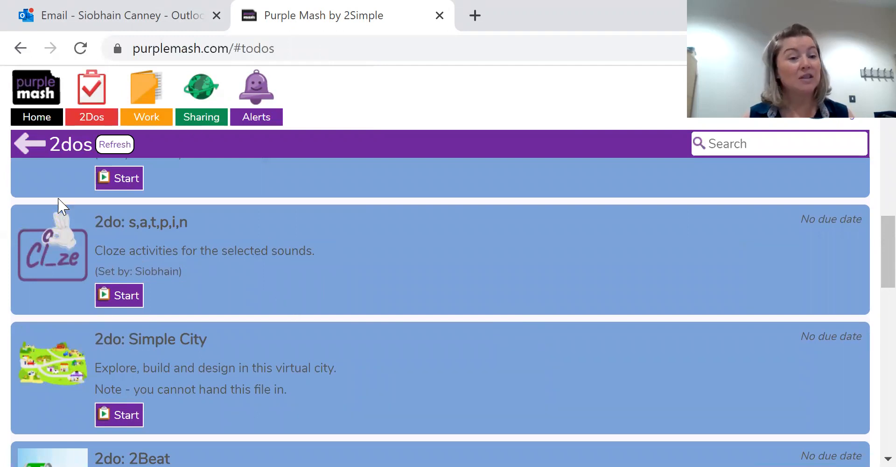
{"action": "scroll", "scroll_direction": "up", "scroll_amount": 3}
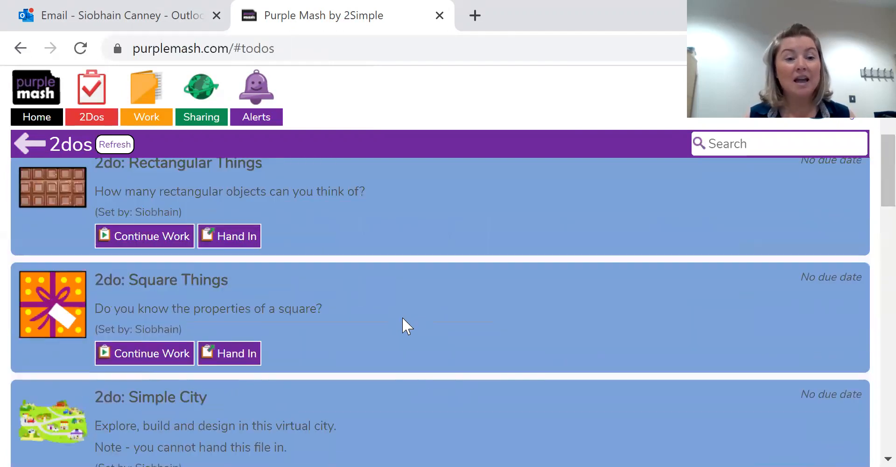
{"action": "scroll", "scroll_direction": "up", "scroll_amount": 3}
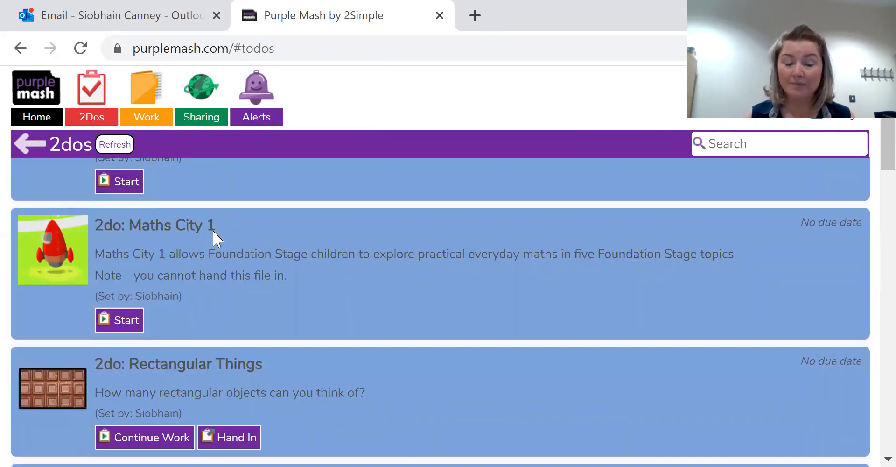
{"action": "scroll", "scroll_direction": "down", "scroll_amount": 3}
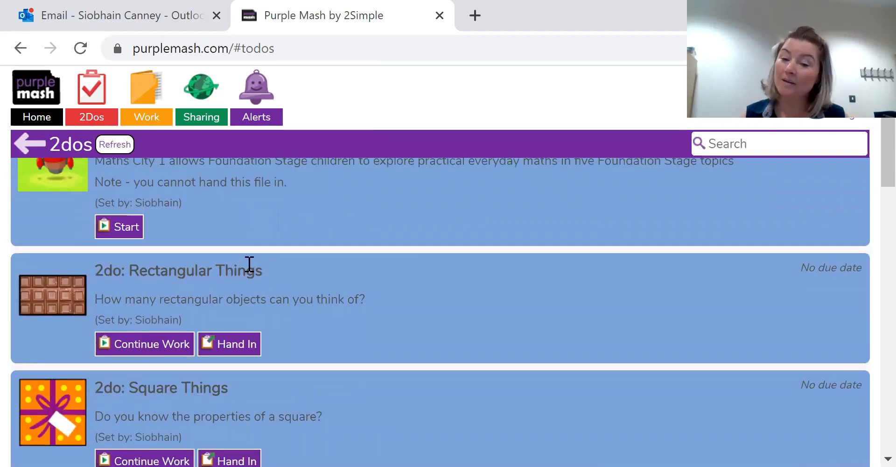
{"action": "mouse_move", "coordinate": [160, 334]}
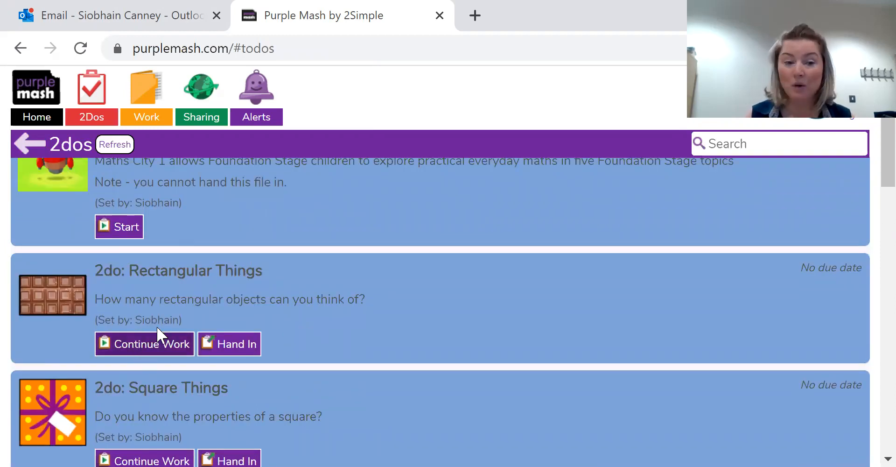
{"action": "scroll", "scroll_direction": "down", "scroll_amount": 3}
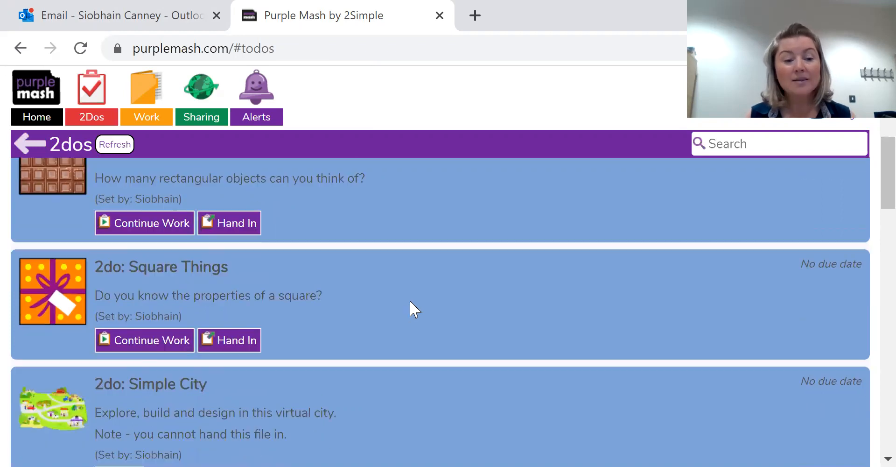
{"action": "scroll", "scroll_direction": "down", "scroll_amount": 3}
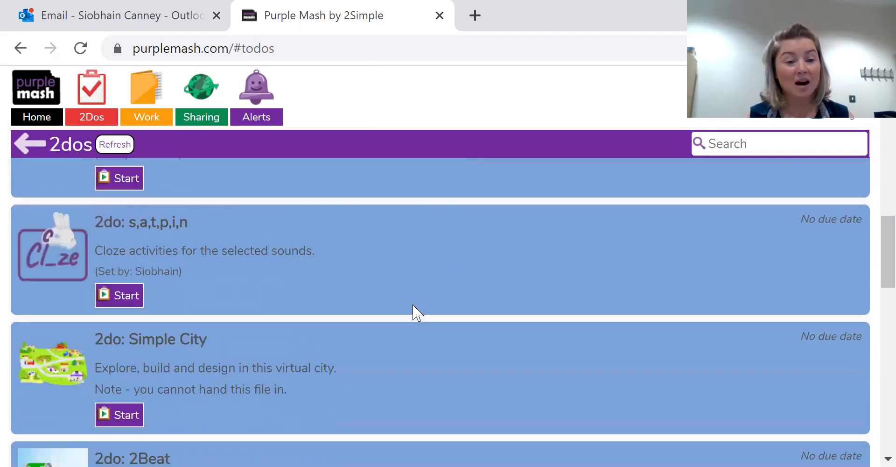
{"action": "scroll", "scroll_direction": "down", "scroll_amount": 3}
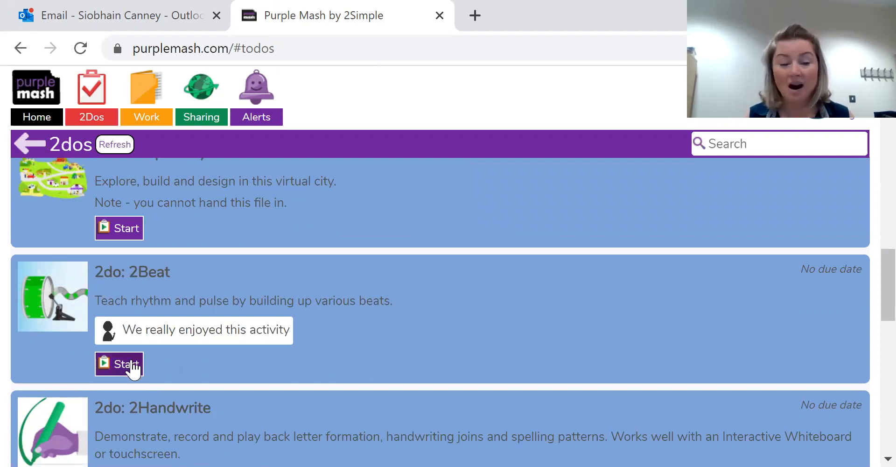
Start the 2do: 2Beat card to open the empty 8-beat grid at 120 bpm
{"action": "left_click", "coordinate": [119, 364]}
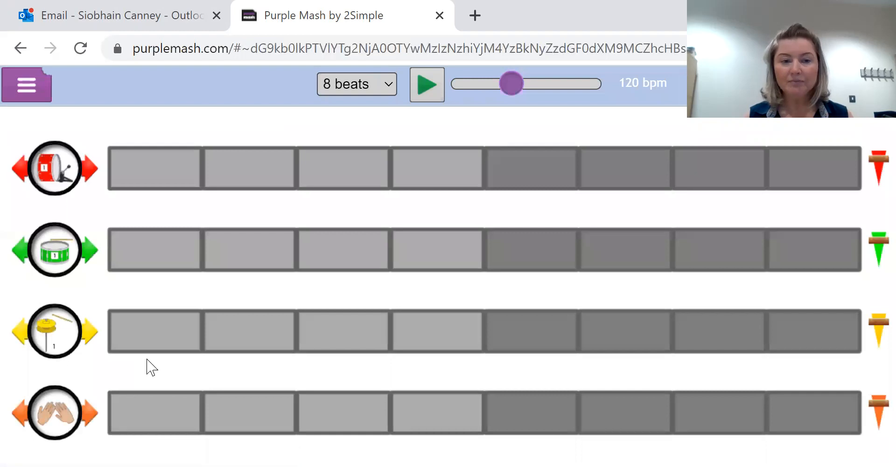
{"action": "mouse_move", "coordinate": [711, 322]}
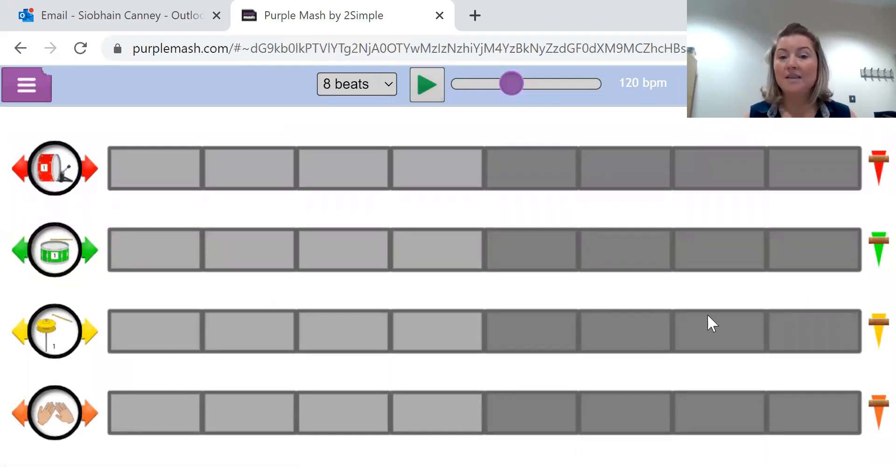
{"action": "mouse_move", "coordinate": [291, 8]}
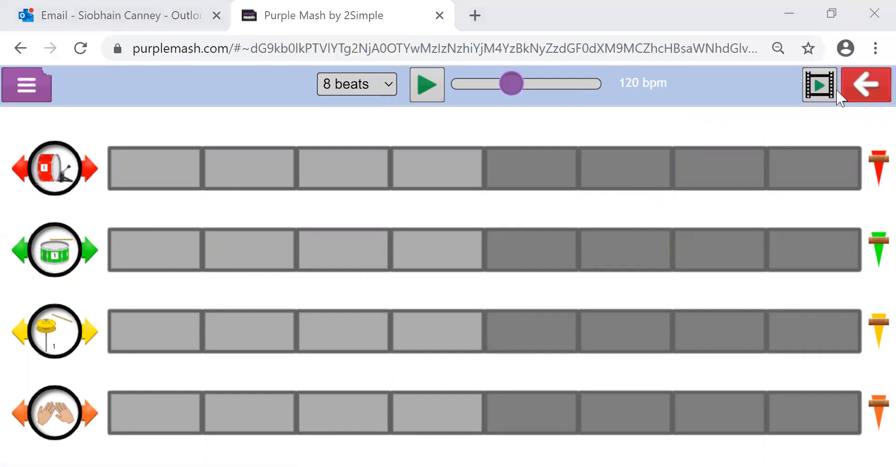
{"action": "mouse_move", "coordinate": [860, 115]}
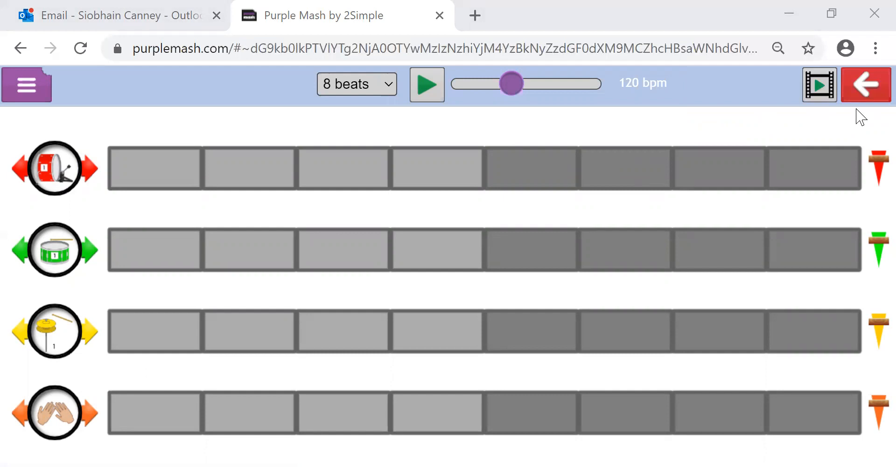
{"action": "mouse_move", "coordinate": [820, 84]}
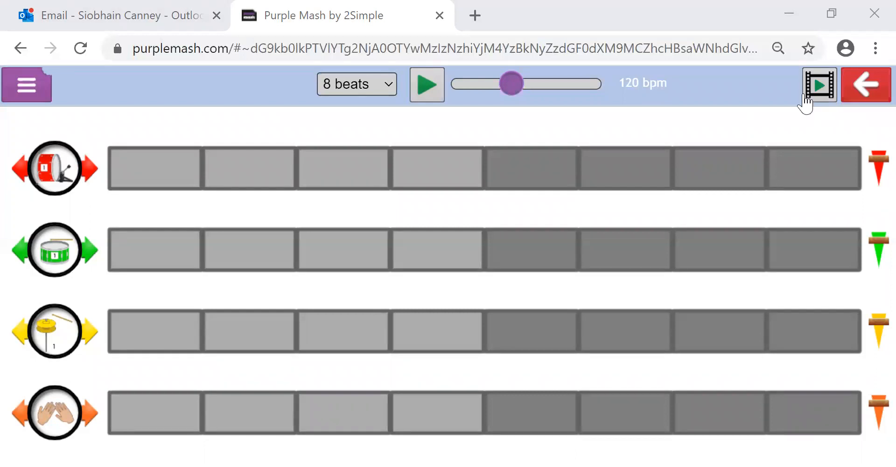
{"action": "mouse_move", "coordinate": [818, 84]}
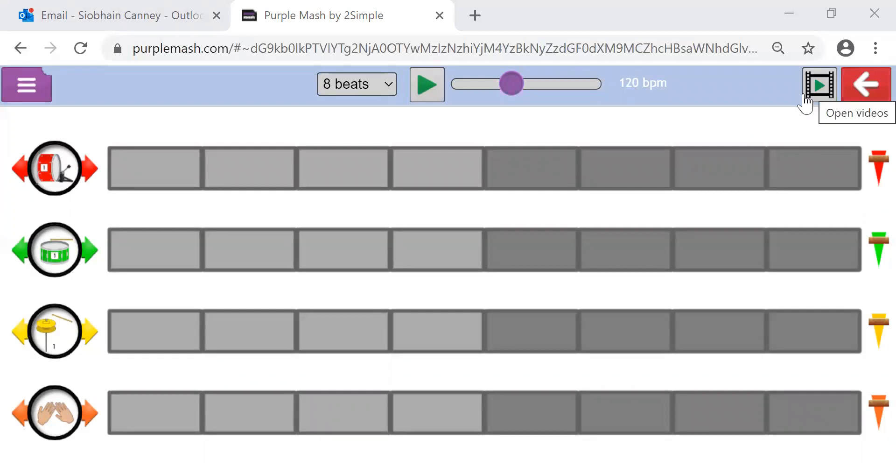
Play the 'Making a beat' help video from the toolbar, then pause it
{"action": "left_click", "coordinate": [818, 84]}
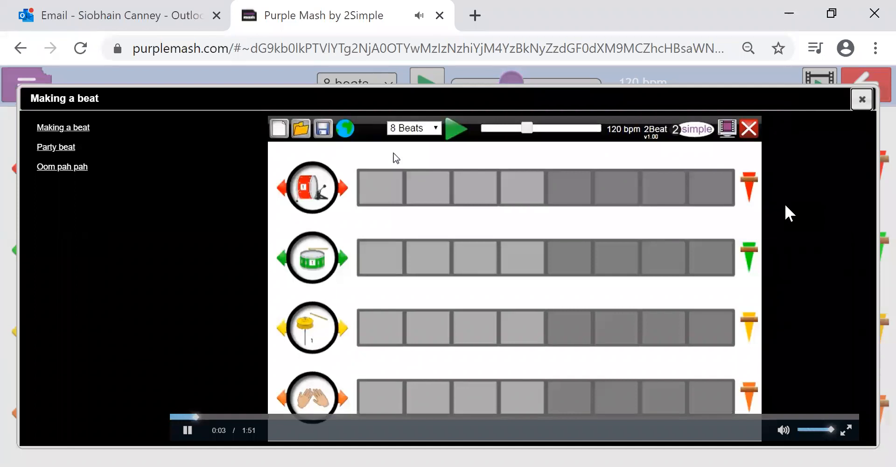
{"action": "left_click", "coordinate": [311, 188]}
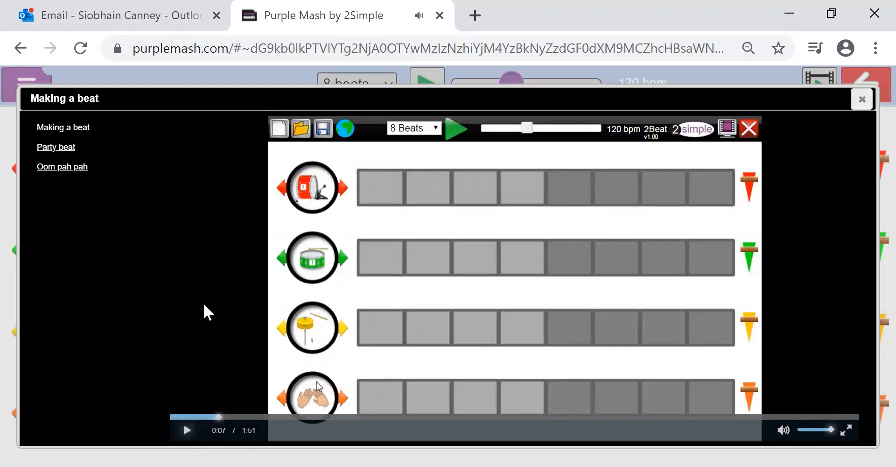
{"action": "mouse_move", "coordinate": [754, 251]}
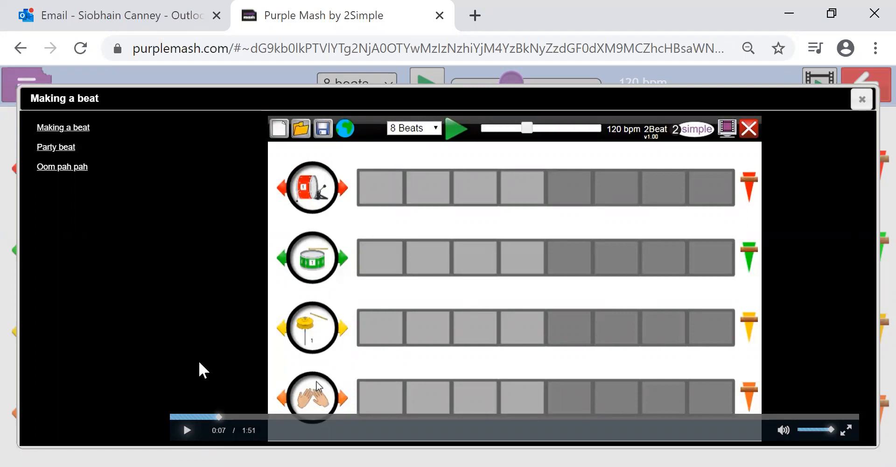
{"action": "mouse_move", "coordinate": [845, 127]}
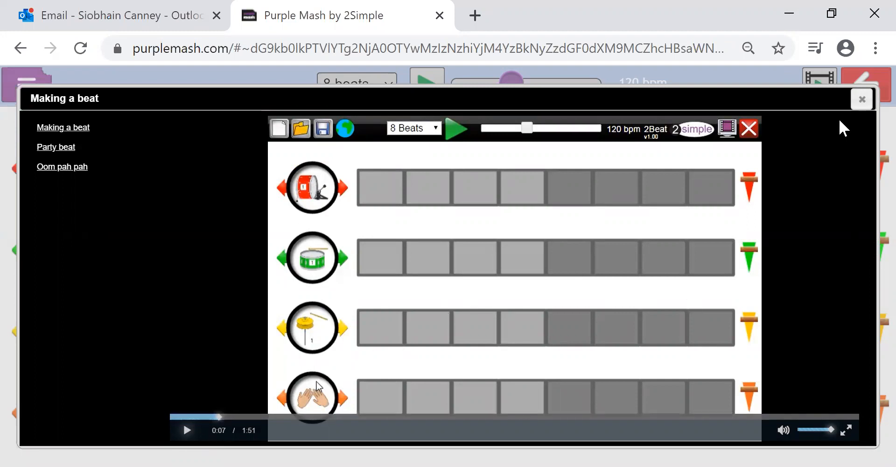
{"action": "mouse_move", "coordinate": [862, 99]}
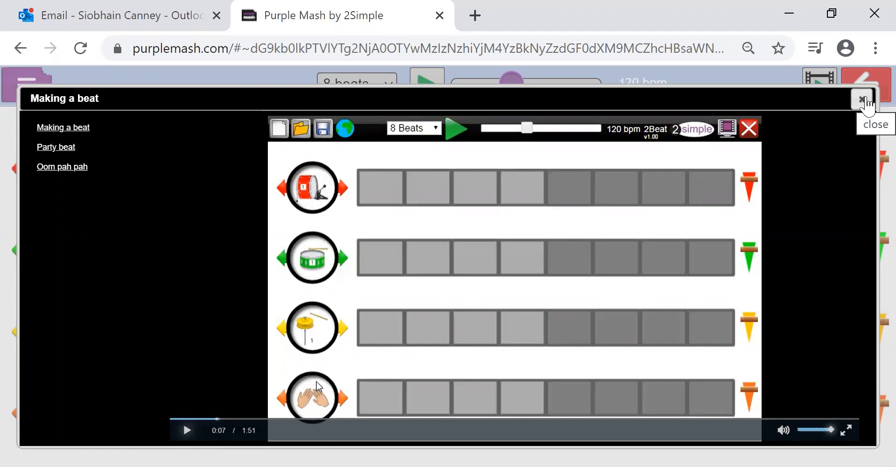
Close the video, exit 2Beat, and scroll the 2dos list down to 2do: 2Beat
{"action": "left_click", "coordinate": [863, 99]}
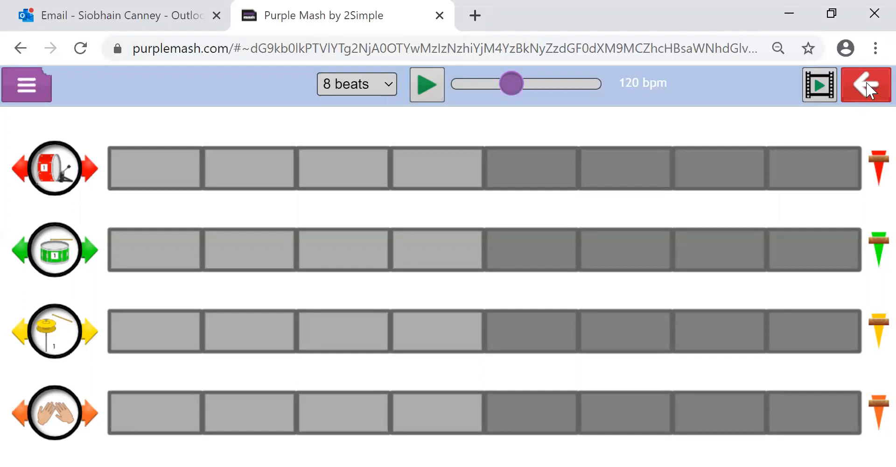
{"action": "left_click", "coordinate": [865, 84]}
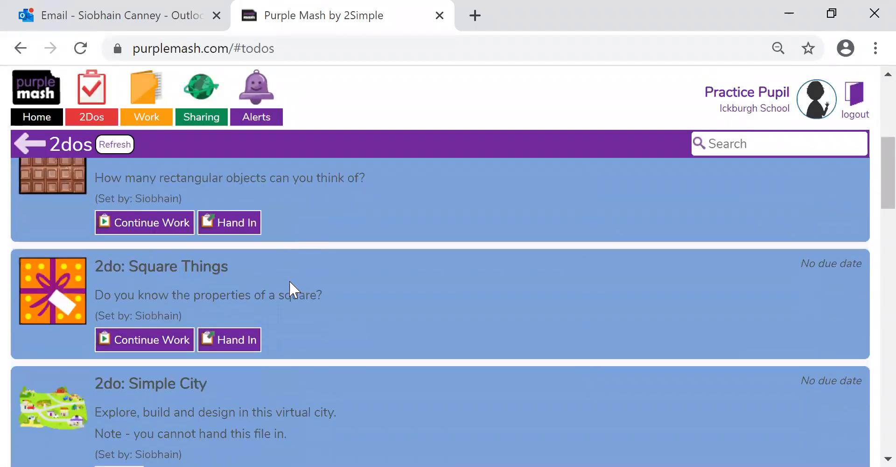
{"action": "scroll", "scroll_direction": "down", "scroll_amount": 3}
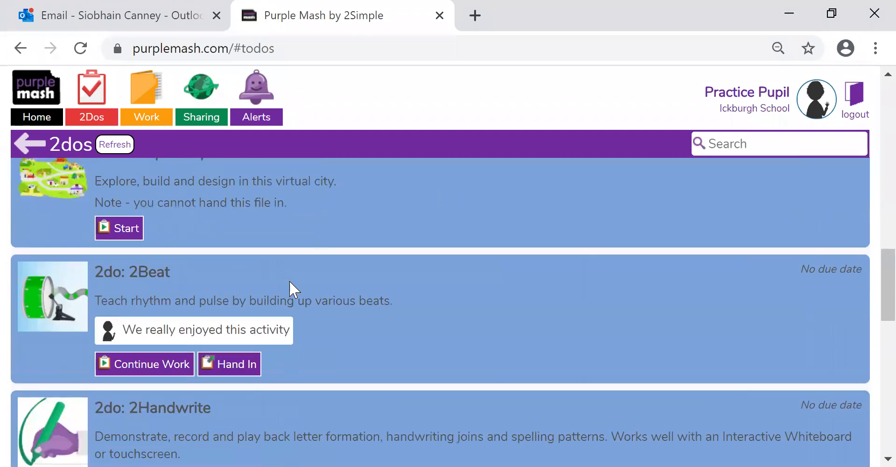
{"action": "scroll", "scroll_direction": "down", "scroll_amount": 3}
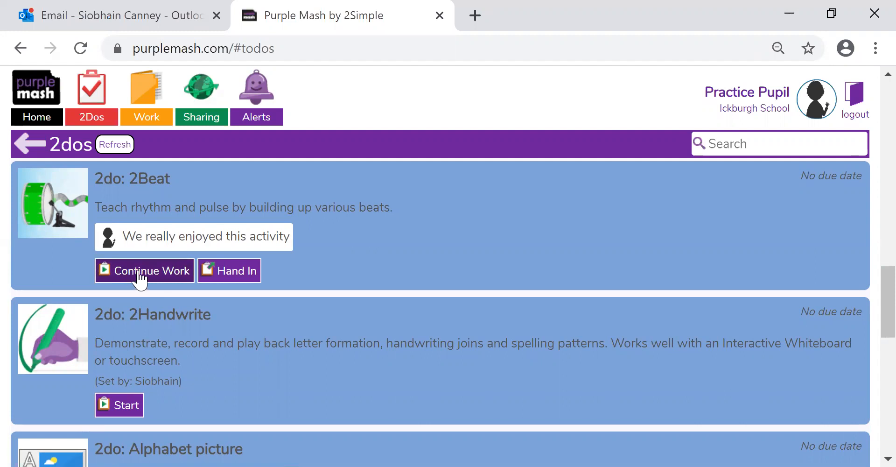
{"action": "left_click", "coordinate": [144, 270]}
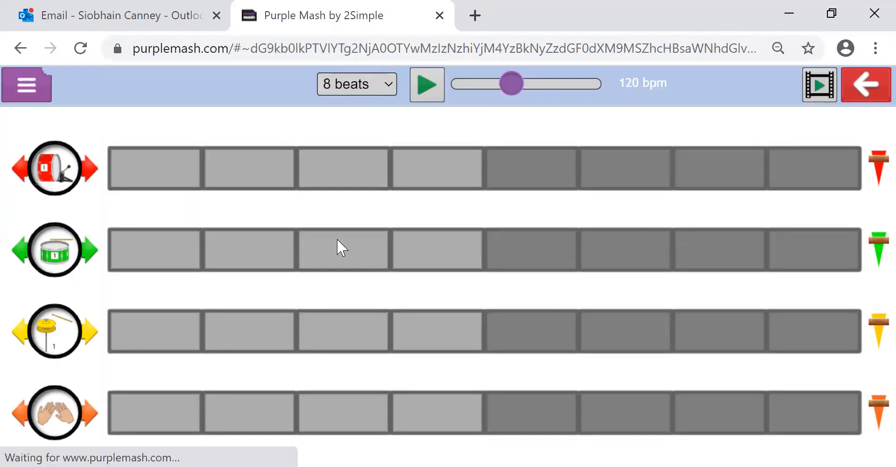
{"action": "mouse_move", "coordinate": [403, 290]}
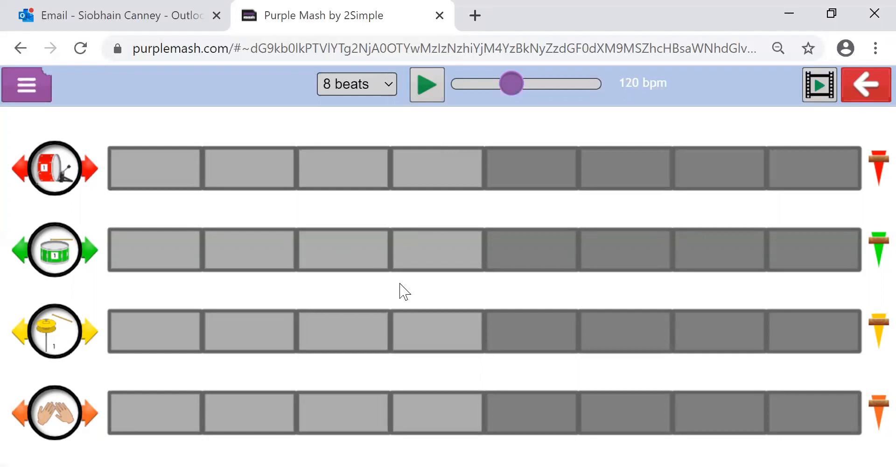
{"action": "mouse_move", "coordinate": [865, 85]}
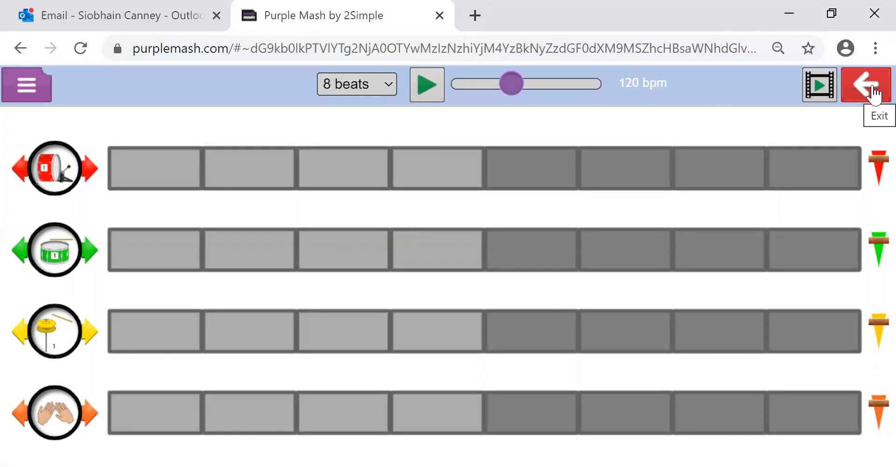
{"action": "left_click", "coordinate": [865, 85]}
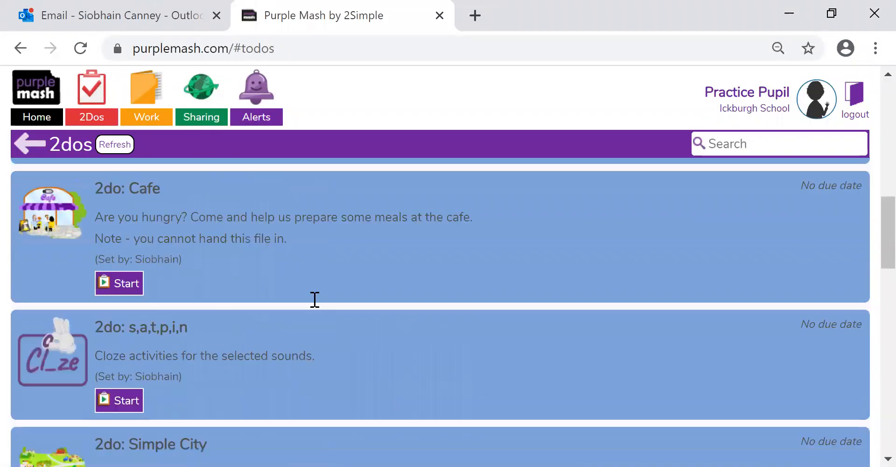
{"action": "scroll", "scroll_direction": "down", "scroll_amount": 3}
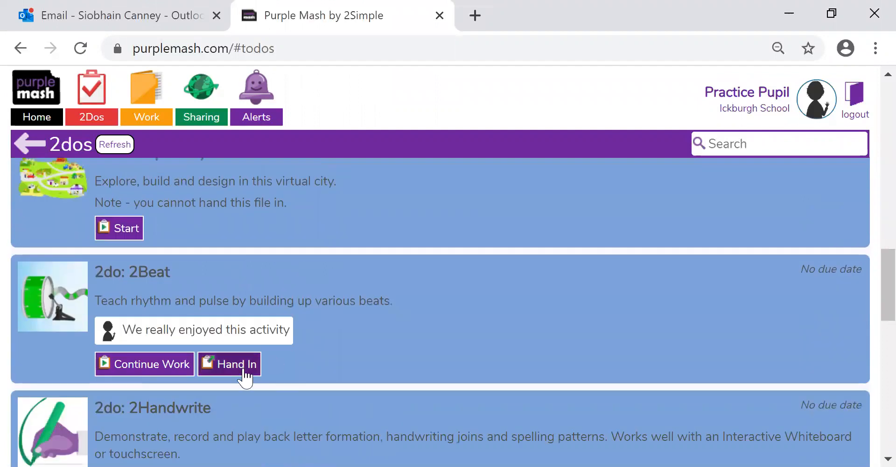
Hand in 2do: 2Beat with the note 'We liked this activity'
{"action": "left_click", "coordinate": [236, 364]}
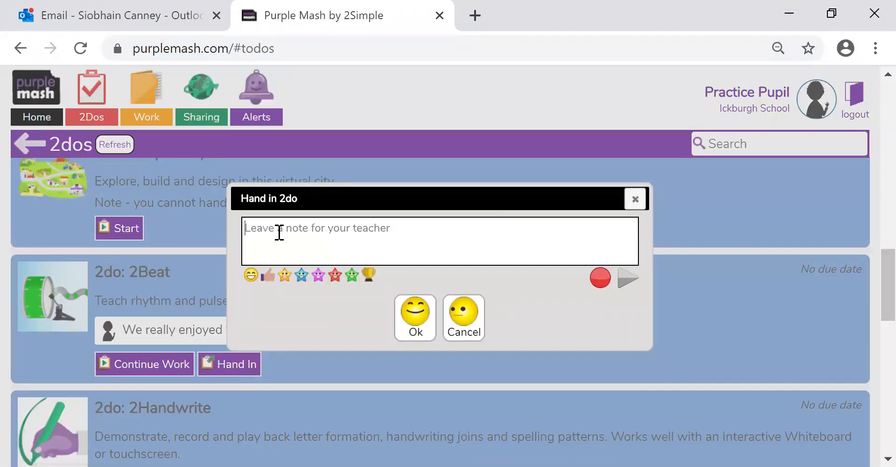
{"action": "type", "text": "We liked this a"}
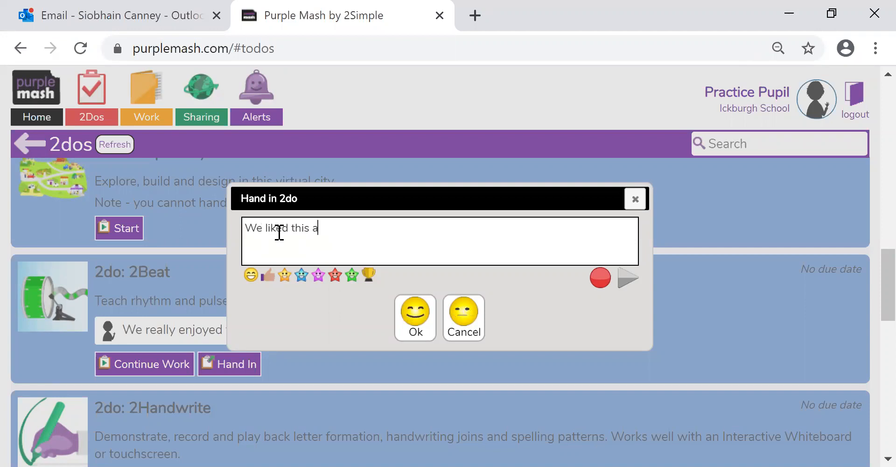
{"action": "type", "text": "ctivity"}
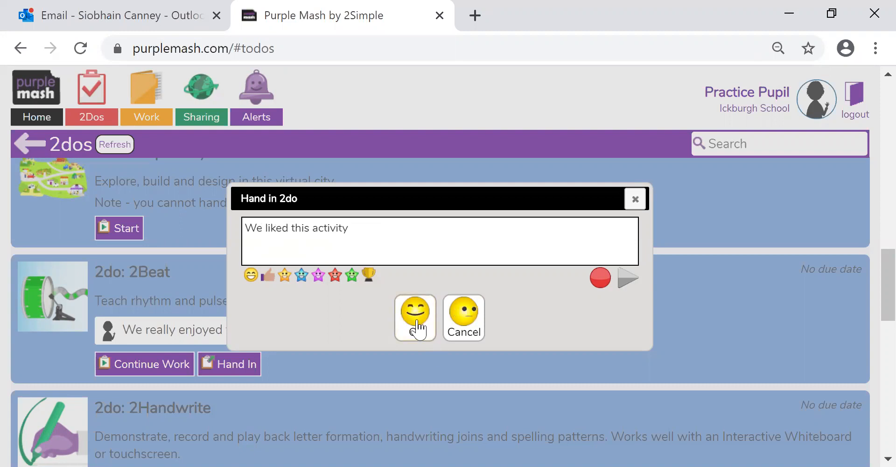
{"action": "left_click", "coordinate": [414, 313]}
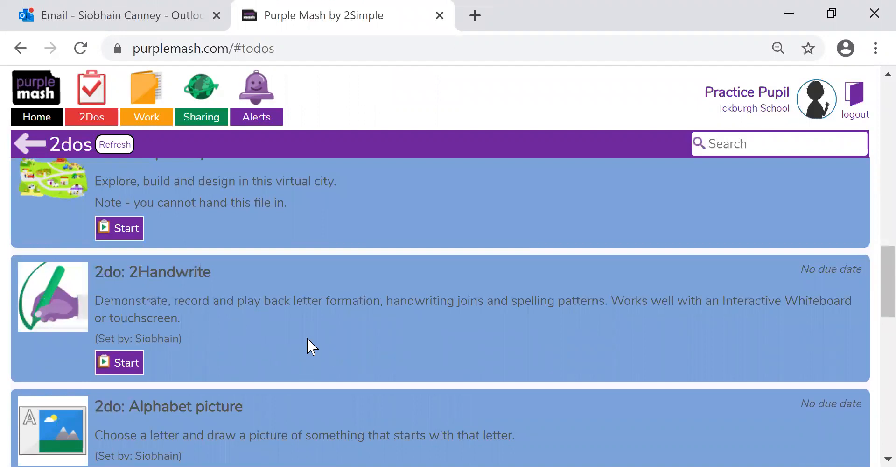
{"action": "mouse_move", "coordinate": [441, 336]}
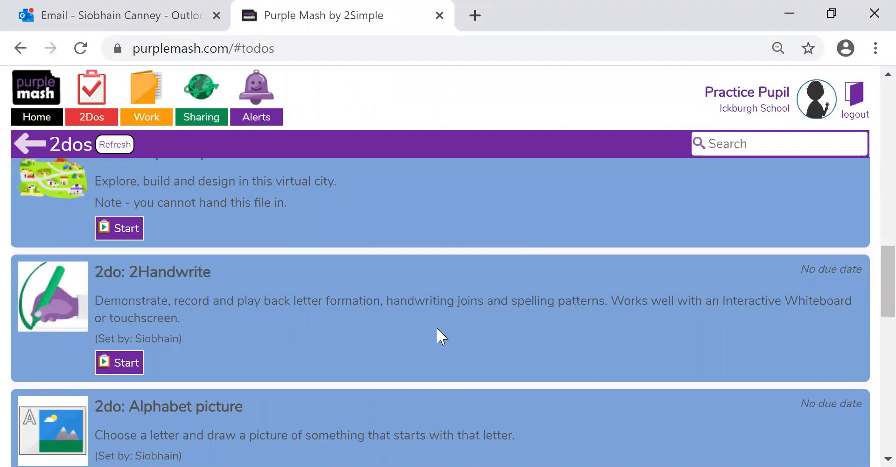
Scroll the 2dos list, then log out via the top-right door icon
{"action": "scroll", "scroll_direction": "up", "scroll_amount": 3}
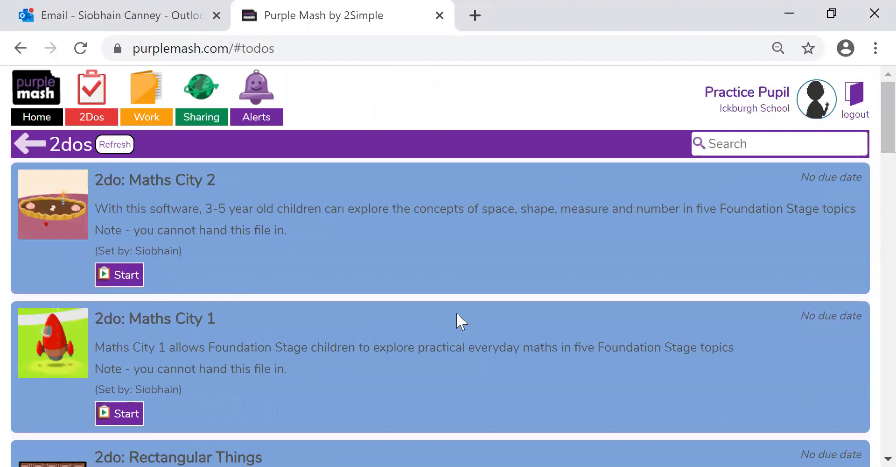
{"action": "scroll", "scroll_direction": "down", "scroll_amount": 3}
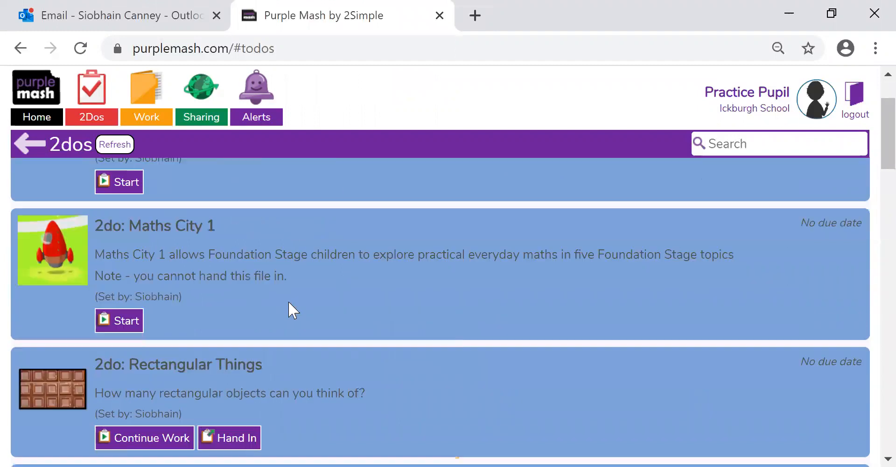
{"action": "scroll", "scroll_direction": "down", "scroll_amount": 3}
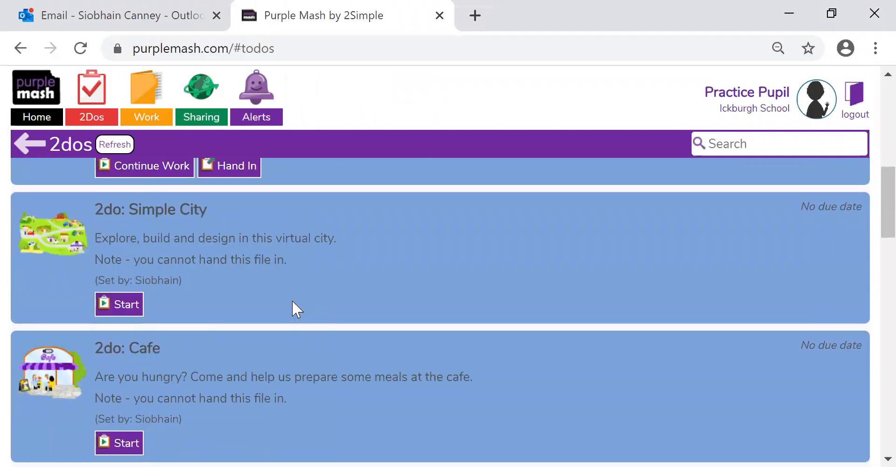
{"action": "scroll", "scroll_direction": "down", "scroll_amount": 3}
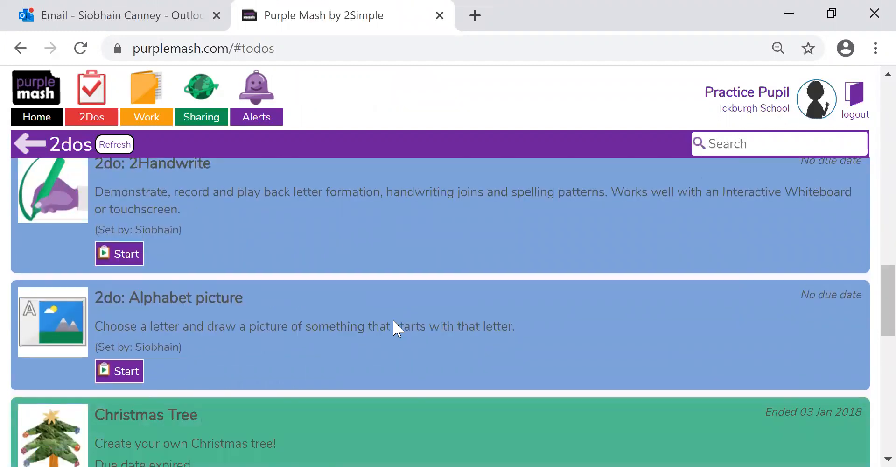
{"action": "scroll", "scroll_direction": "down", "scroll_amount": 3}
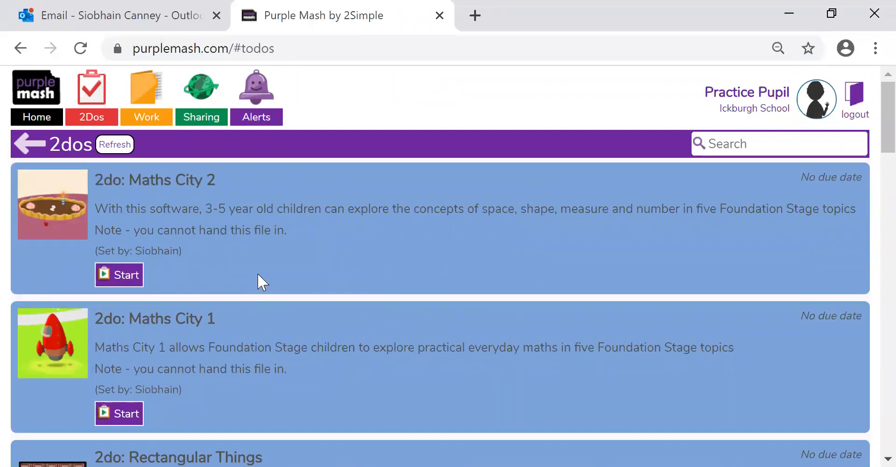
{"action": "mouse_move", "coordinate": [328, 257]}
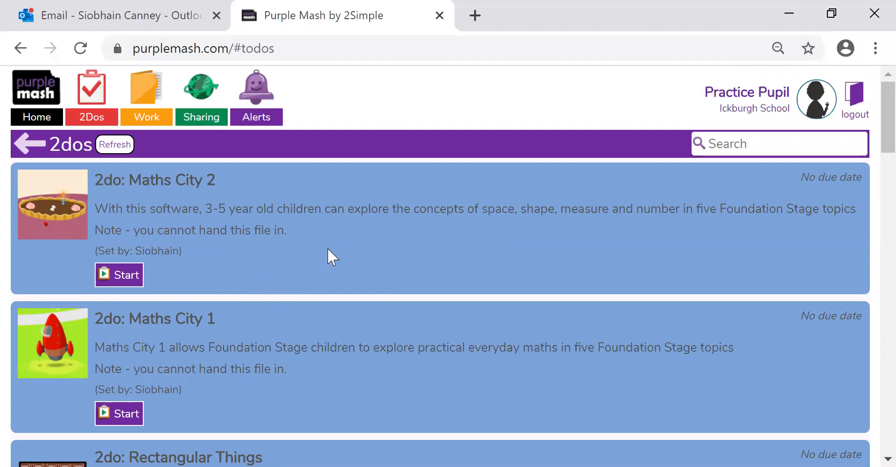
{"action": "mouse_move", "coordinate": [323, 343]}
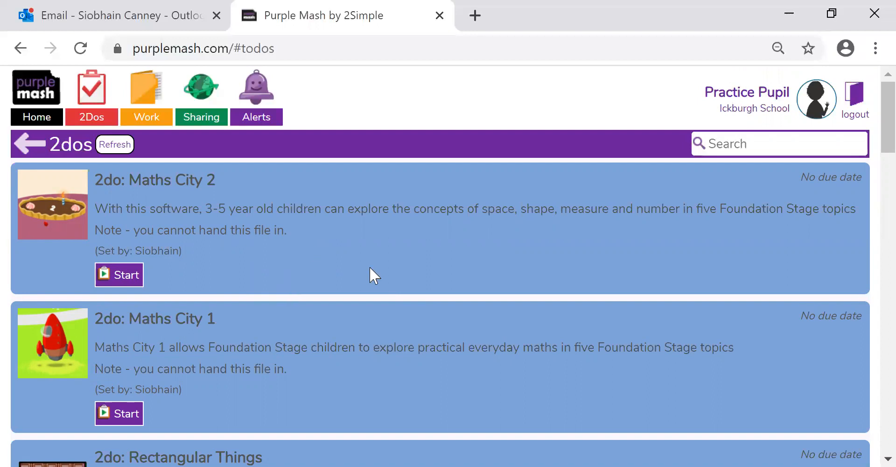
{"action": "mouse_move", "coordinate": [349, 249]}
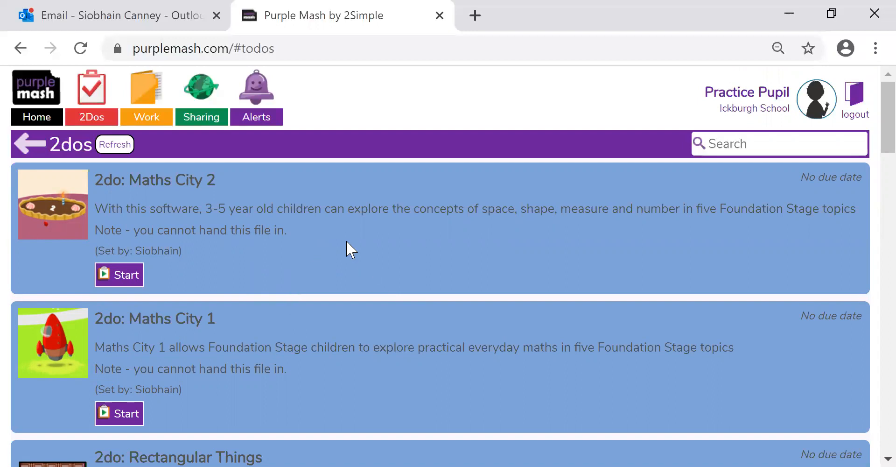
{"action": "mouse_move", "coordinate": [765, 105]}
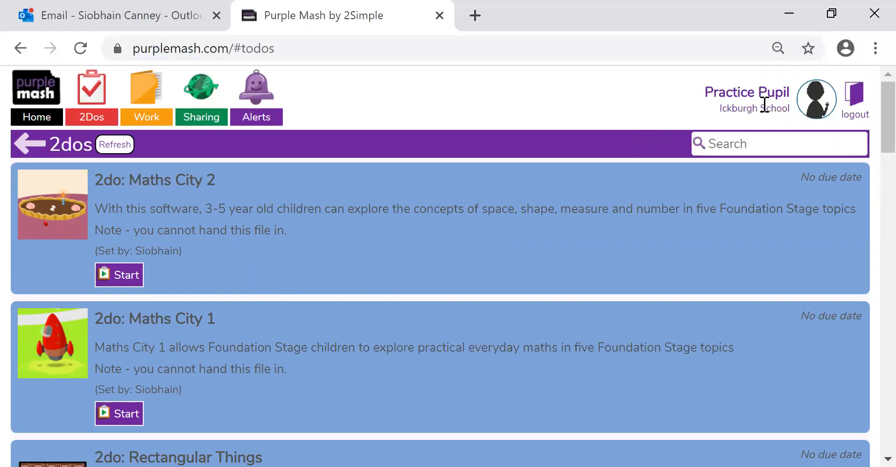
{"action": "mouse_move", "coordinate": [855, 103]}
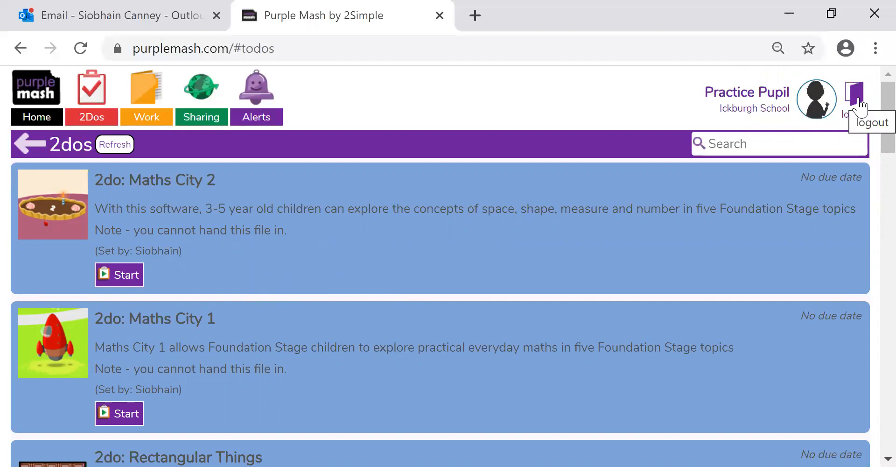
{"action": "left_click", "coordinate": [856, 97]}
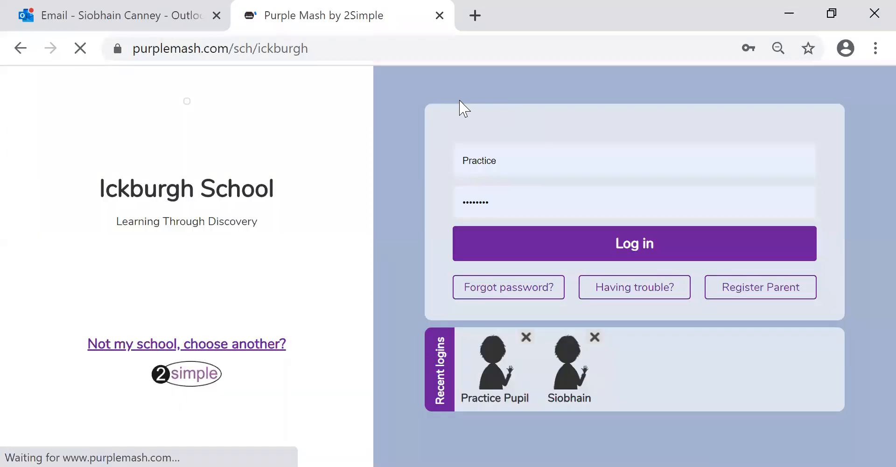